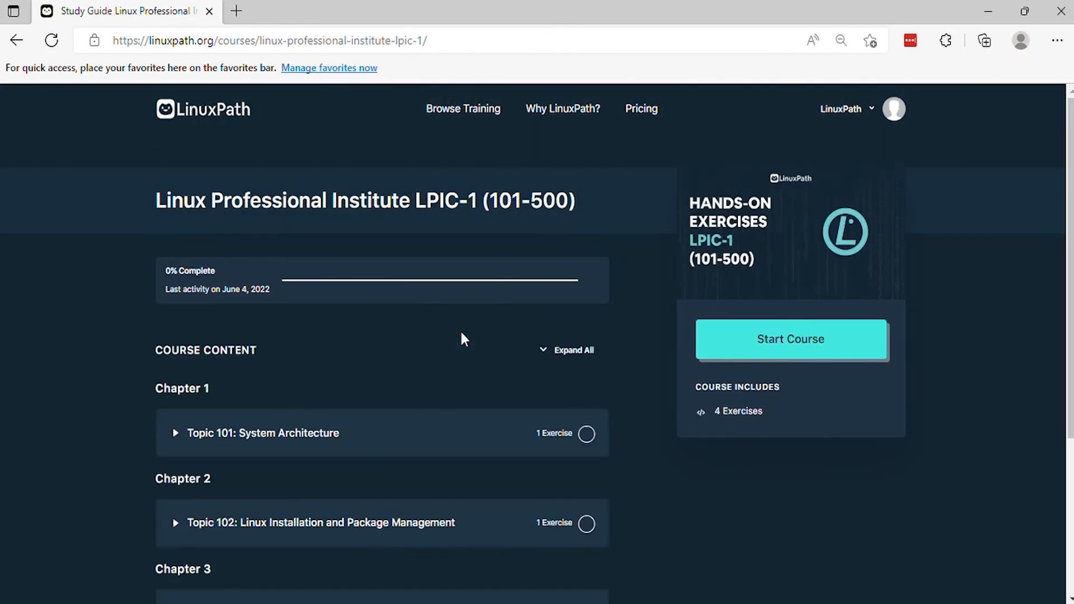
Step: Scroll the course page and open 'Topic 101: System Architecture' under Chapter 1
scroll(down, 3)
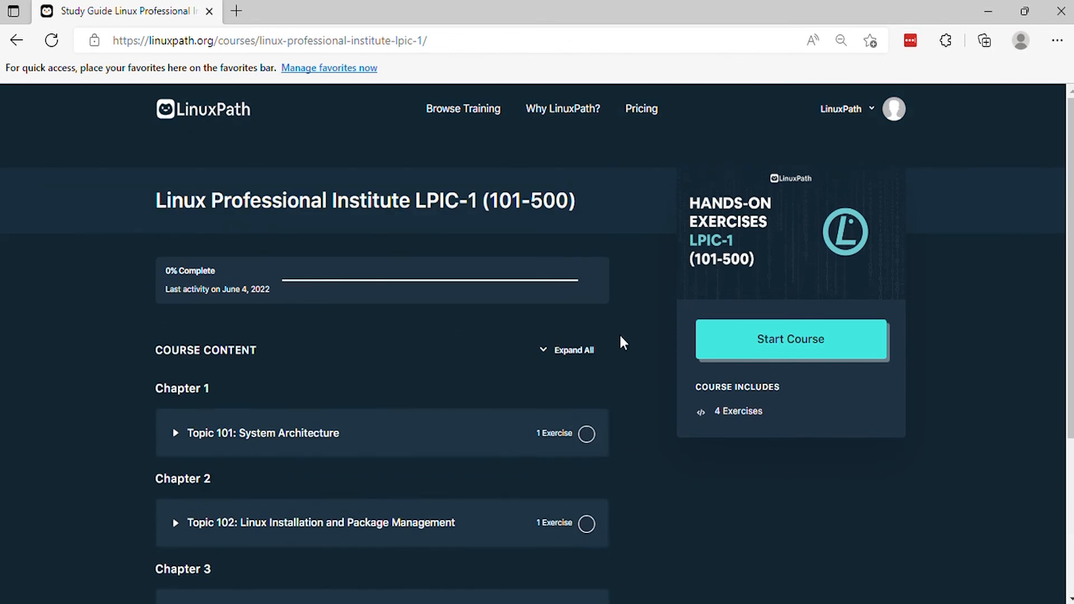
click(790, 339)
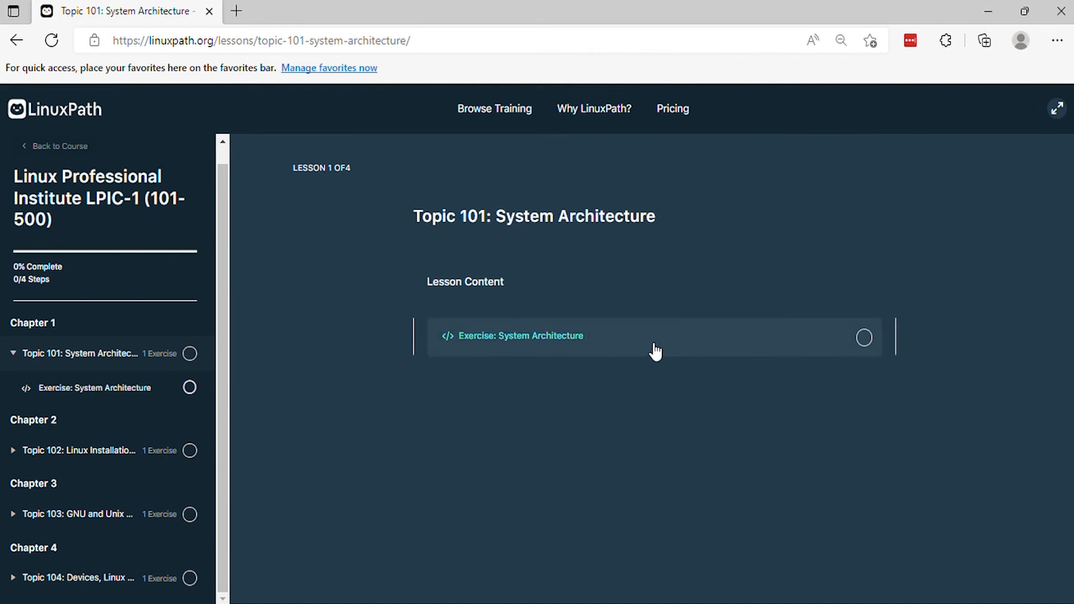
Step: Open 'Exercise: System Architecture' and advance to question 2 on IRQ assignments
click(520, 336)
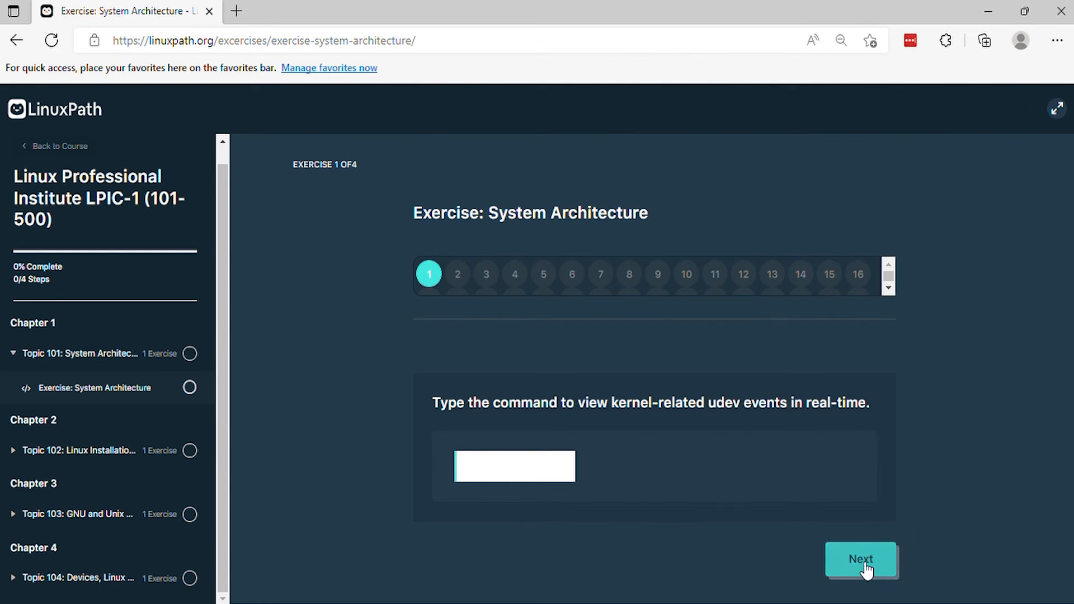
click(861, 558)
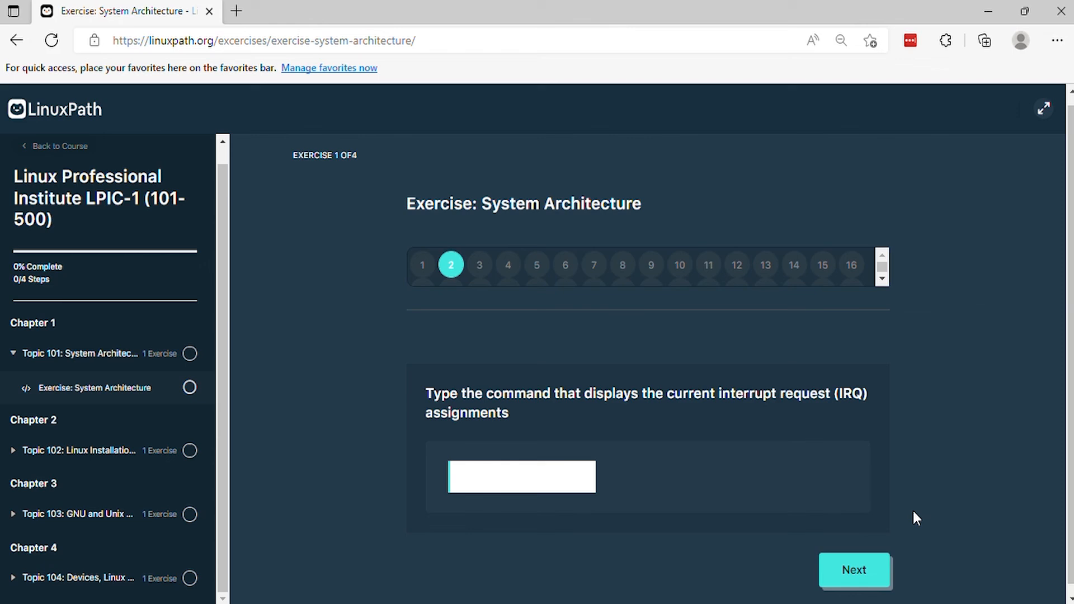
mouse_move(912, 534)
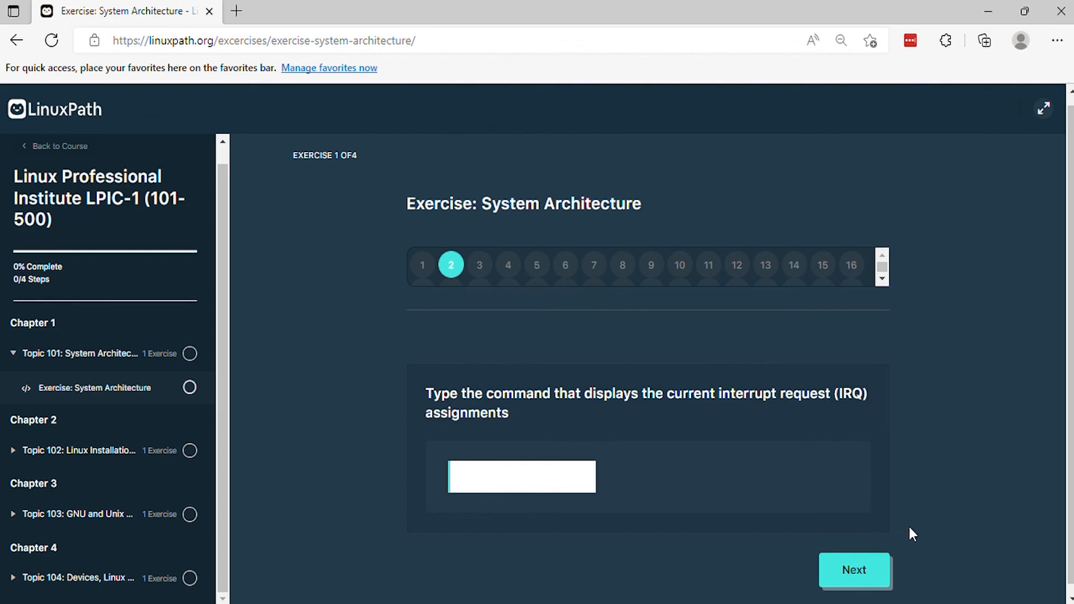
Step: Step past questions 3 and 4 to question 5, on rebooting a system
click(854, 569)
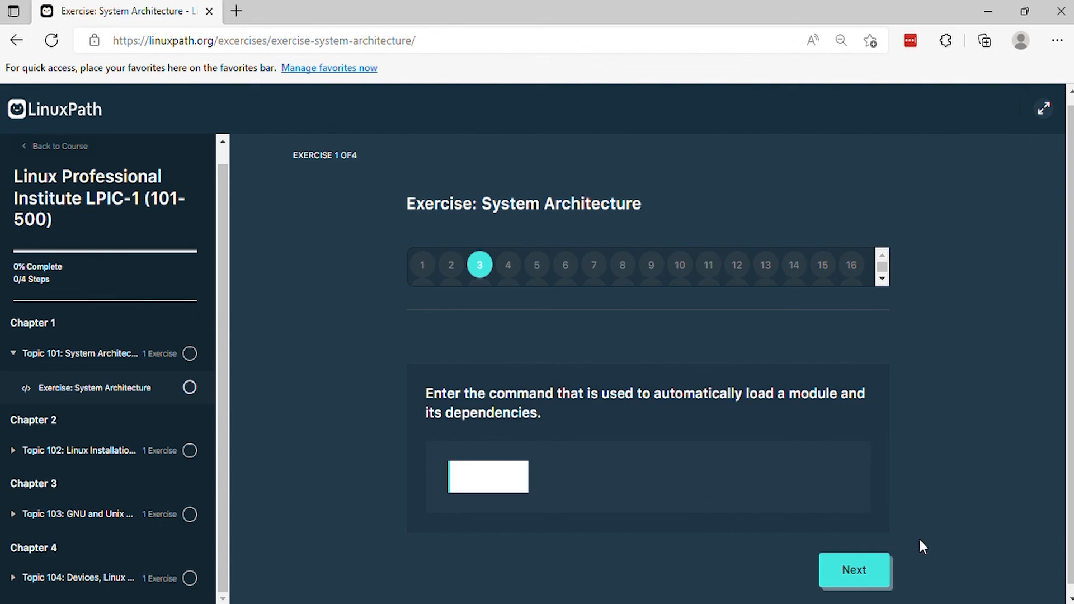
mouse_move(855, 570)
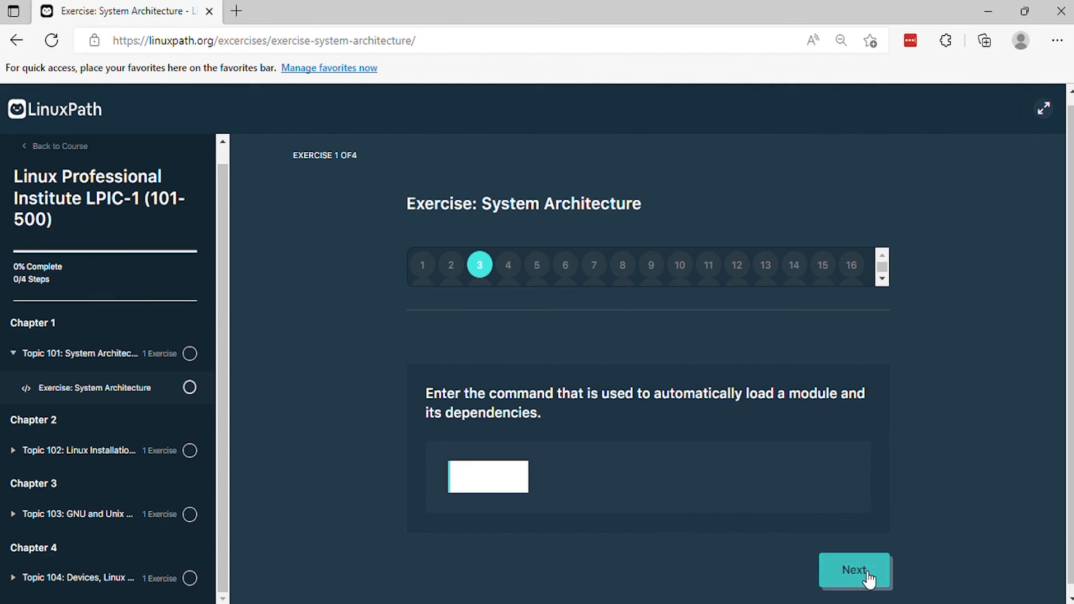
click(854, 570)
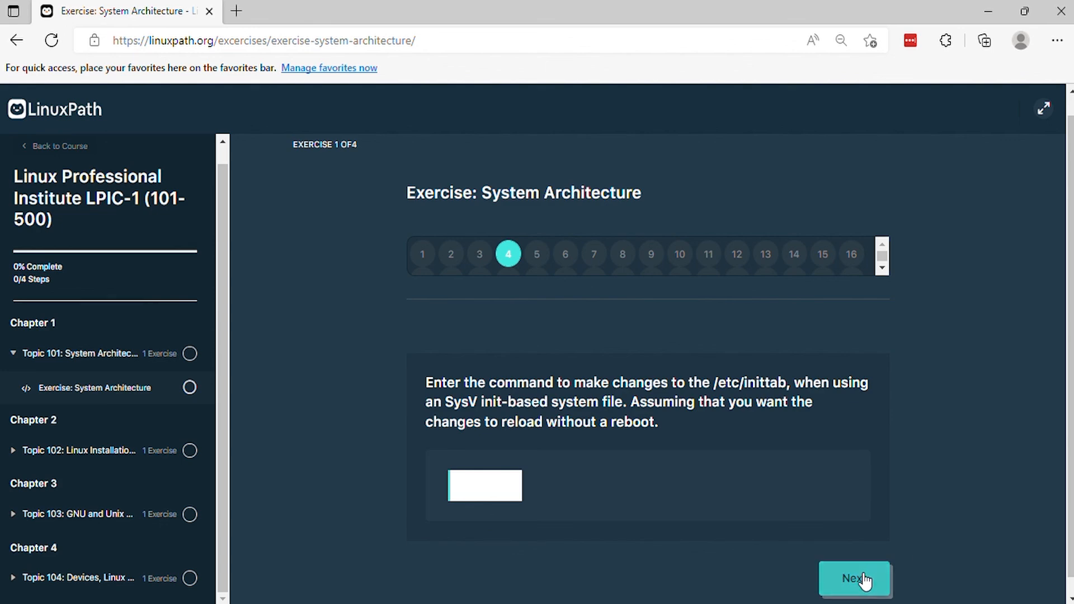
click(854, 578)
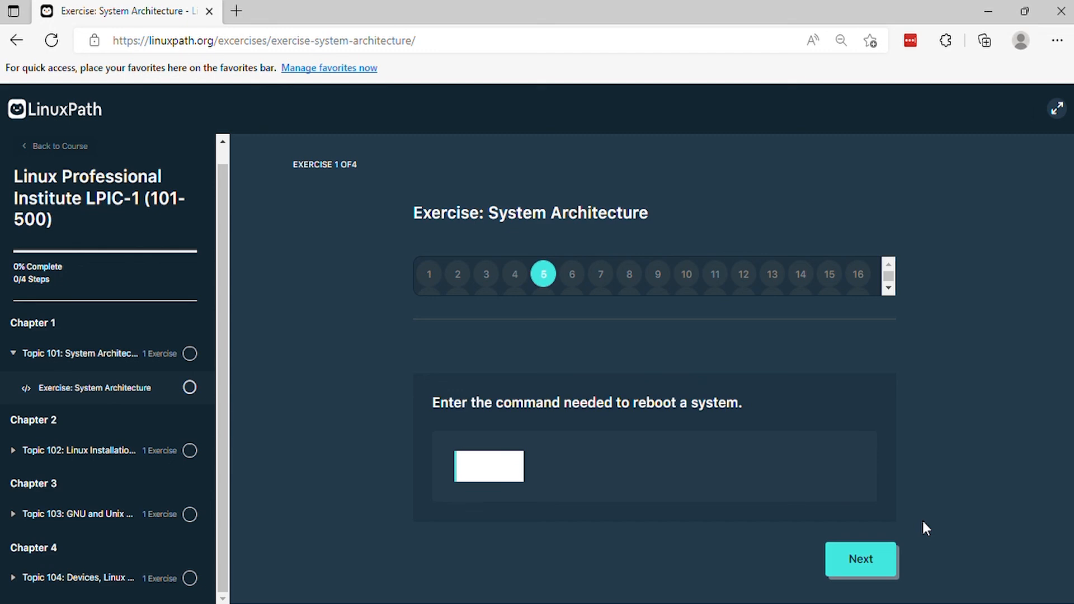